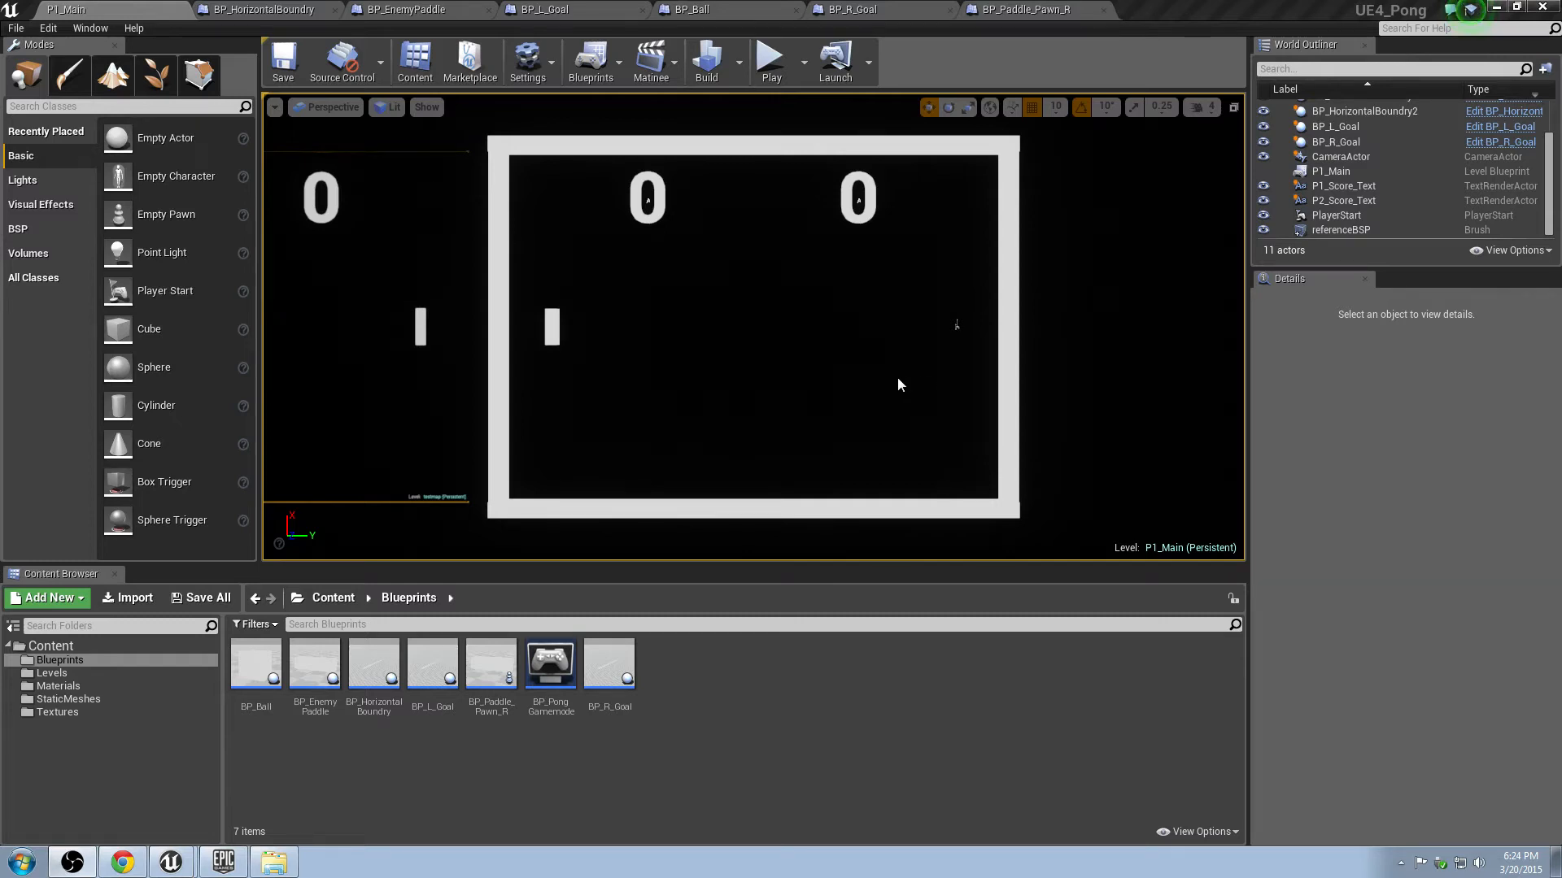
mouse_move(885, 373)
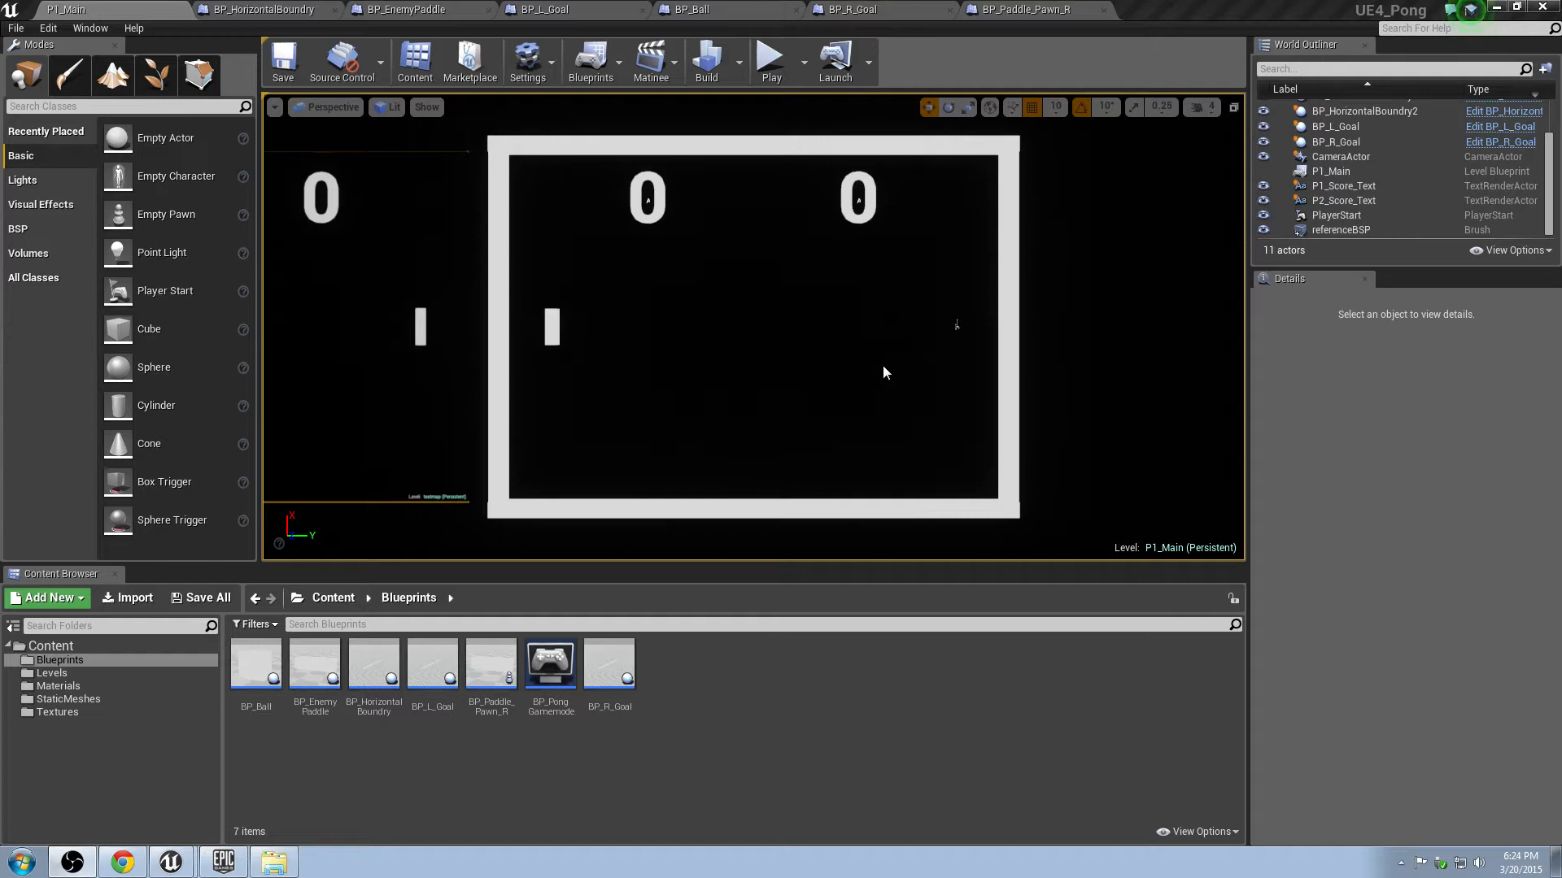
mouse_move(357, 674)
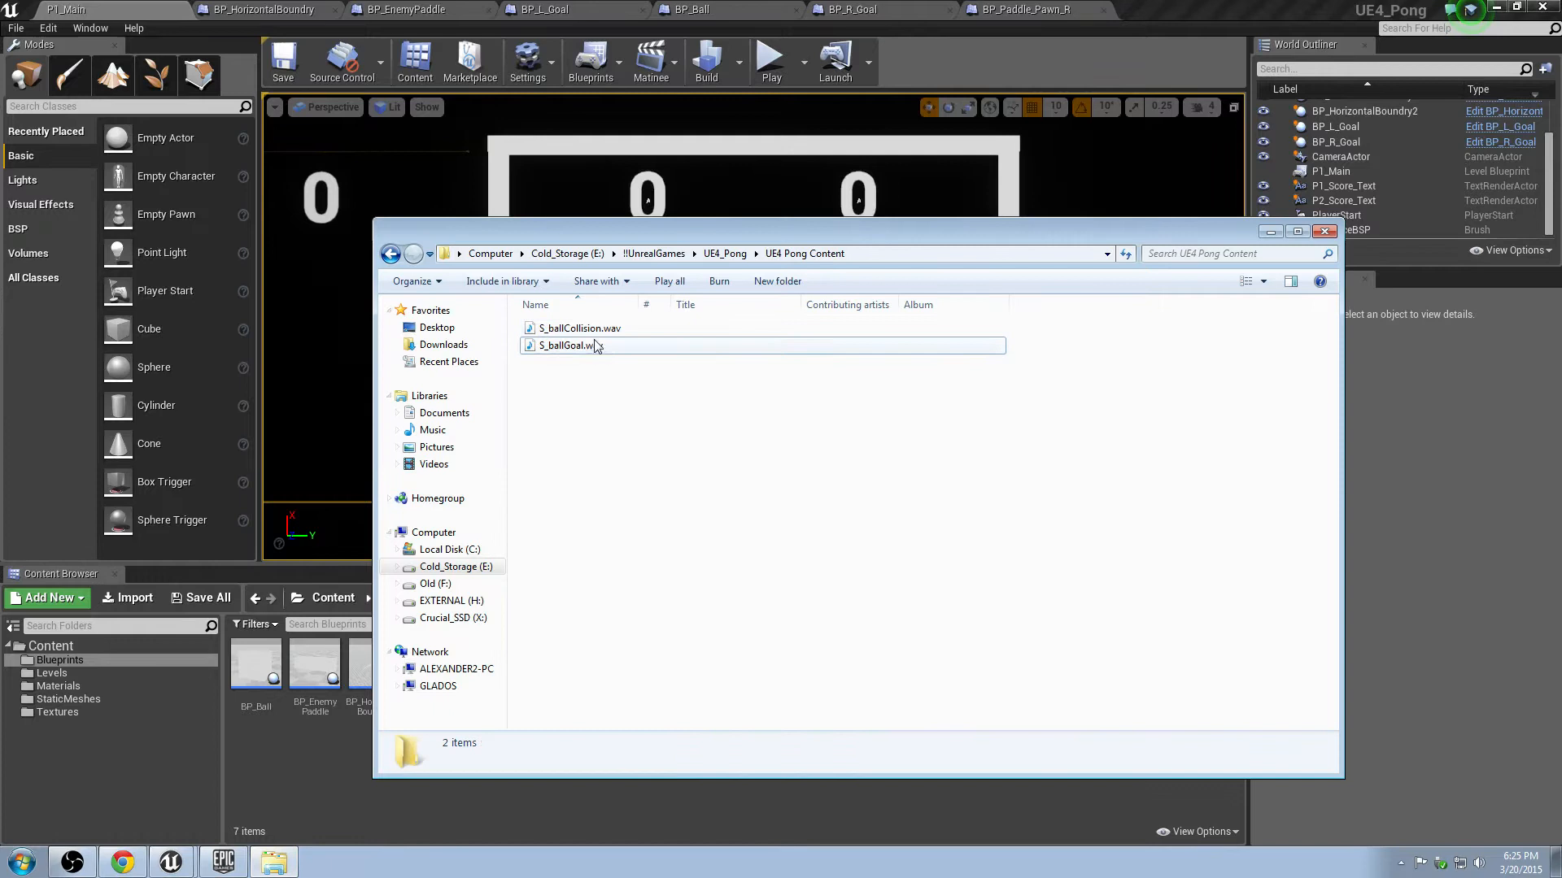
Step: Select S_ballCollision.wav and S_ballGoal.wav together in Explorer
click(567, 345)
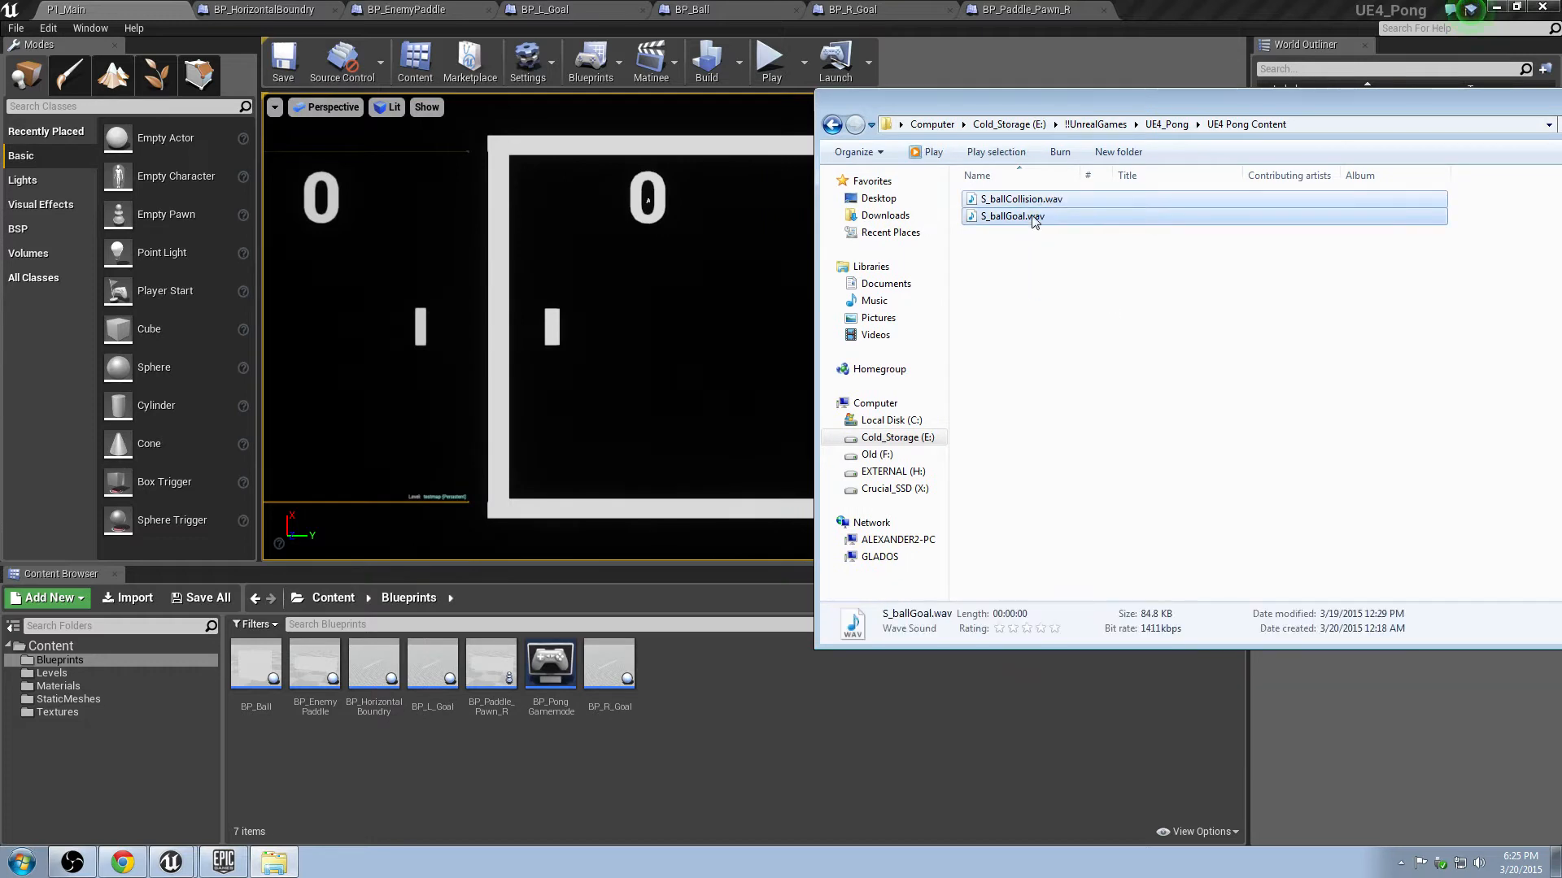
click(1019, 199)
text(Aud)
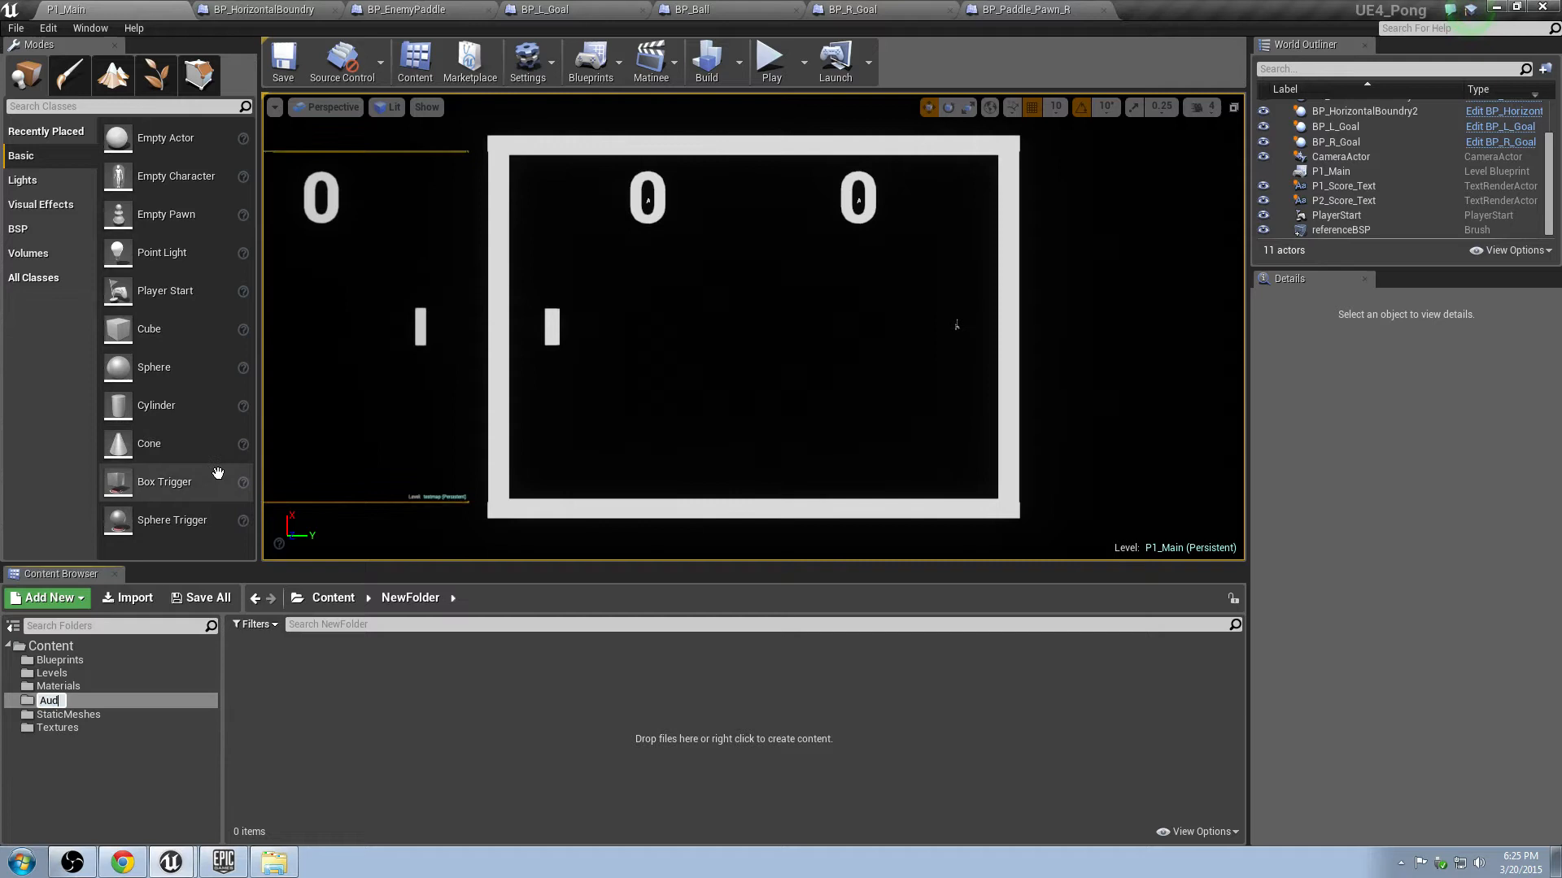
Step: Confirm the new Audio folder name and switch over to the BP_Ball blueprint
click(273, 862)
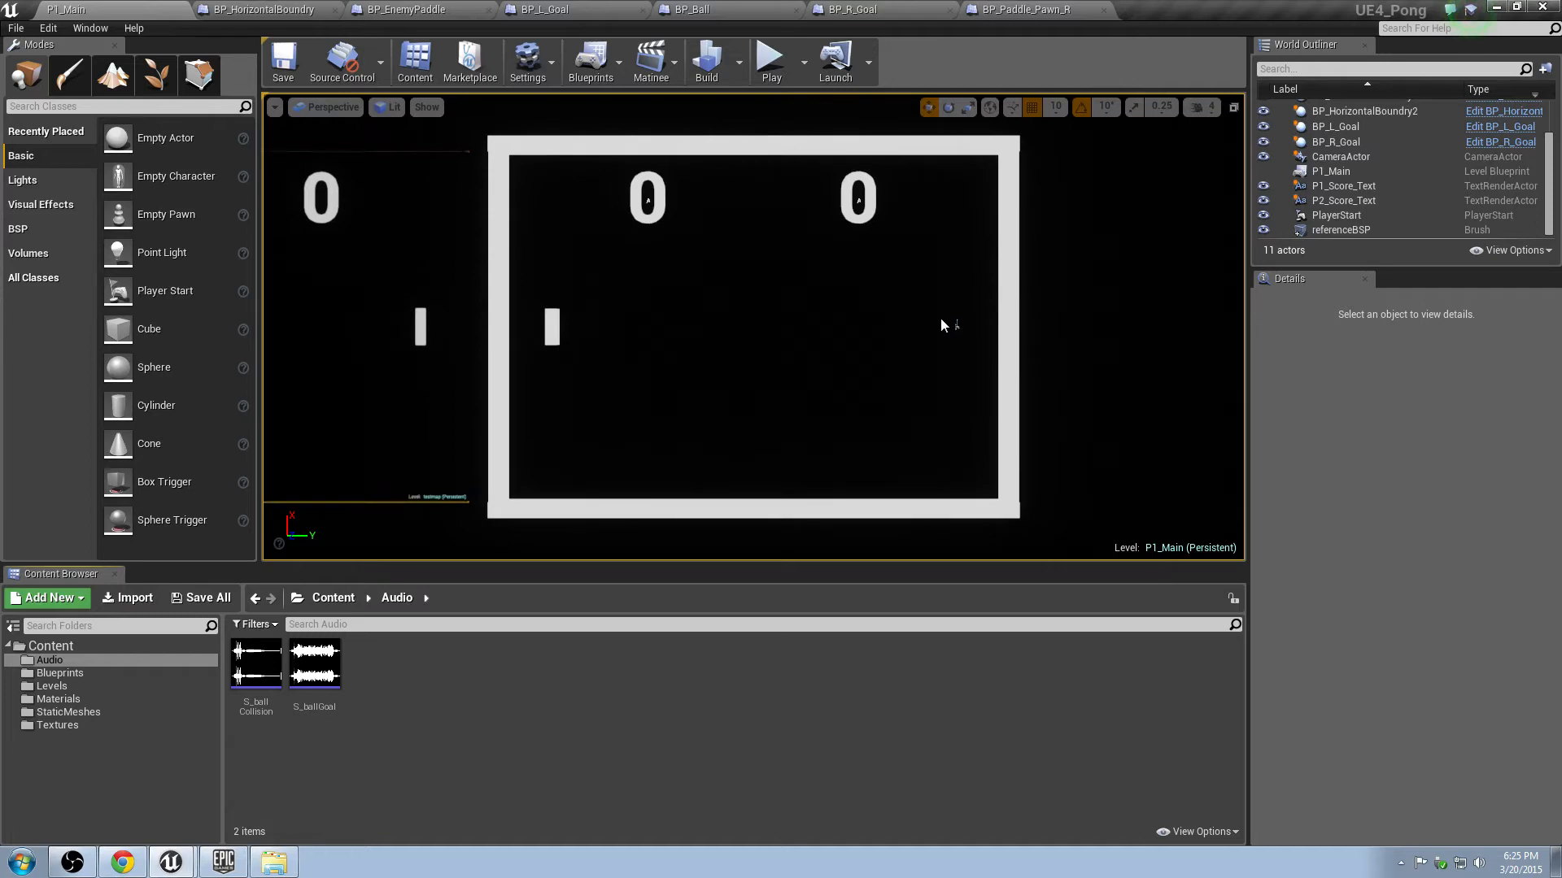
click(688, 10)
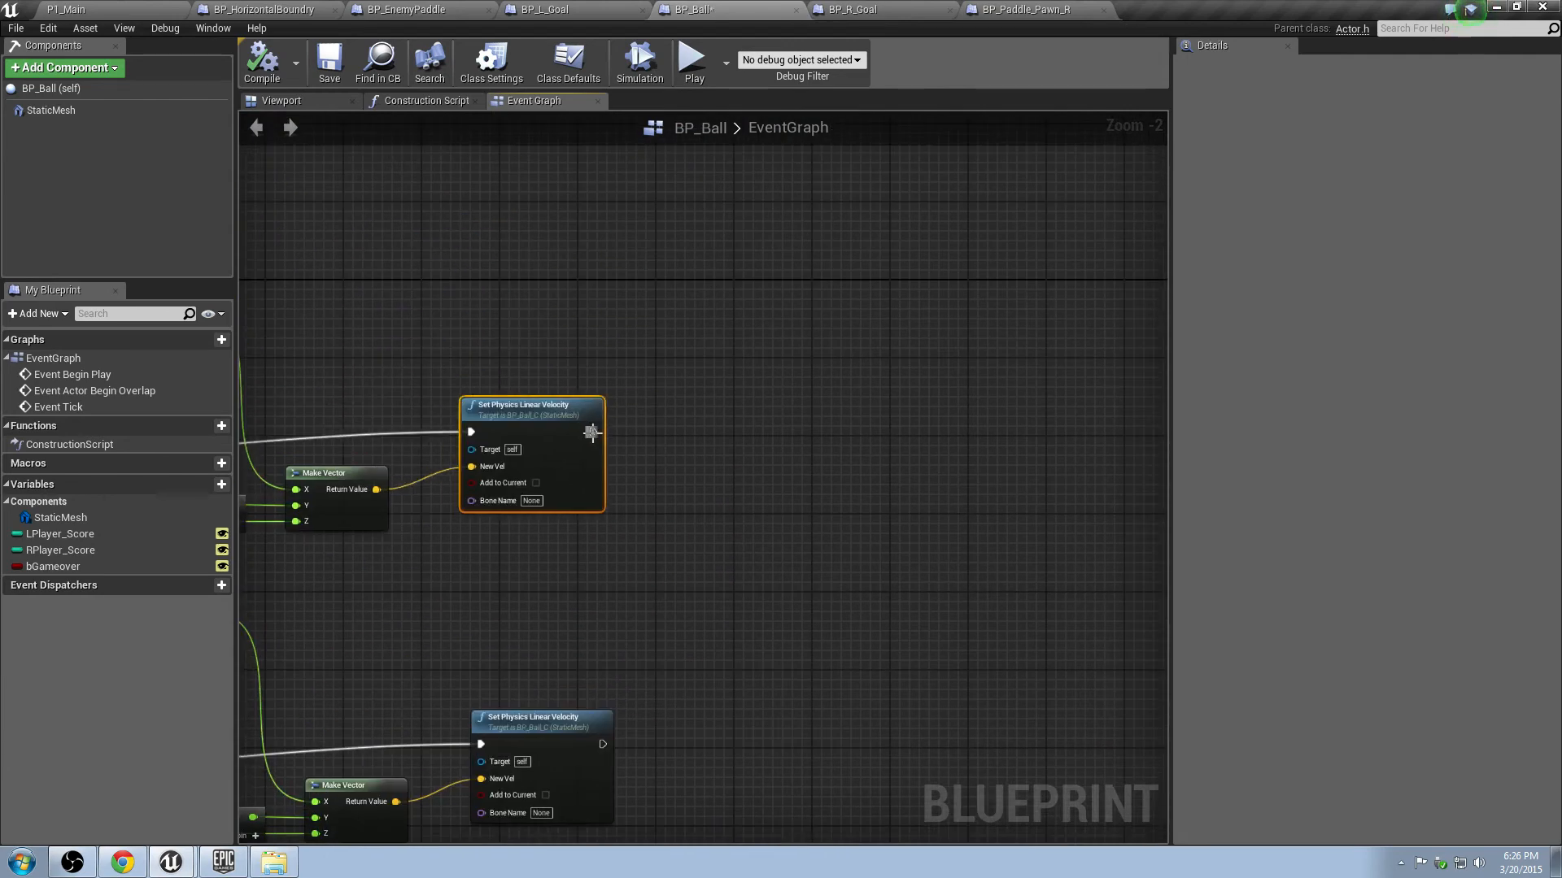
Step: Add a Play Sound at Location node after Set Physics Linear Velocity with Sound set to S_ballCollision
text(play s)
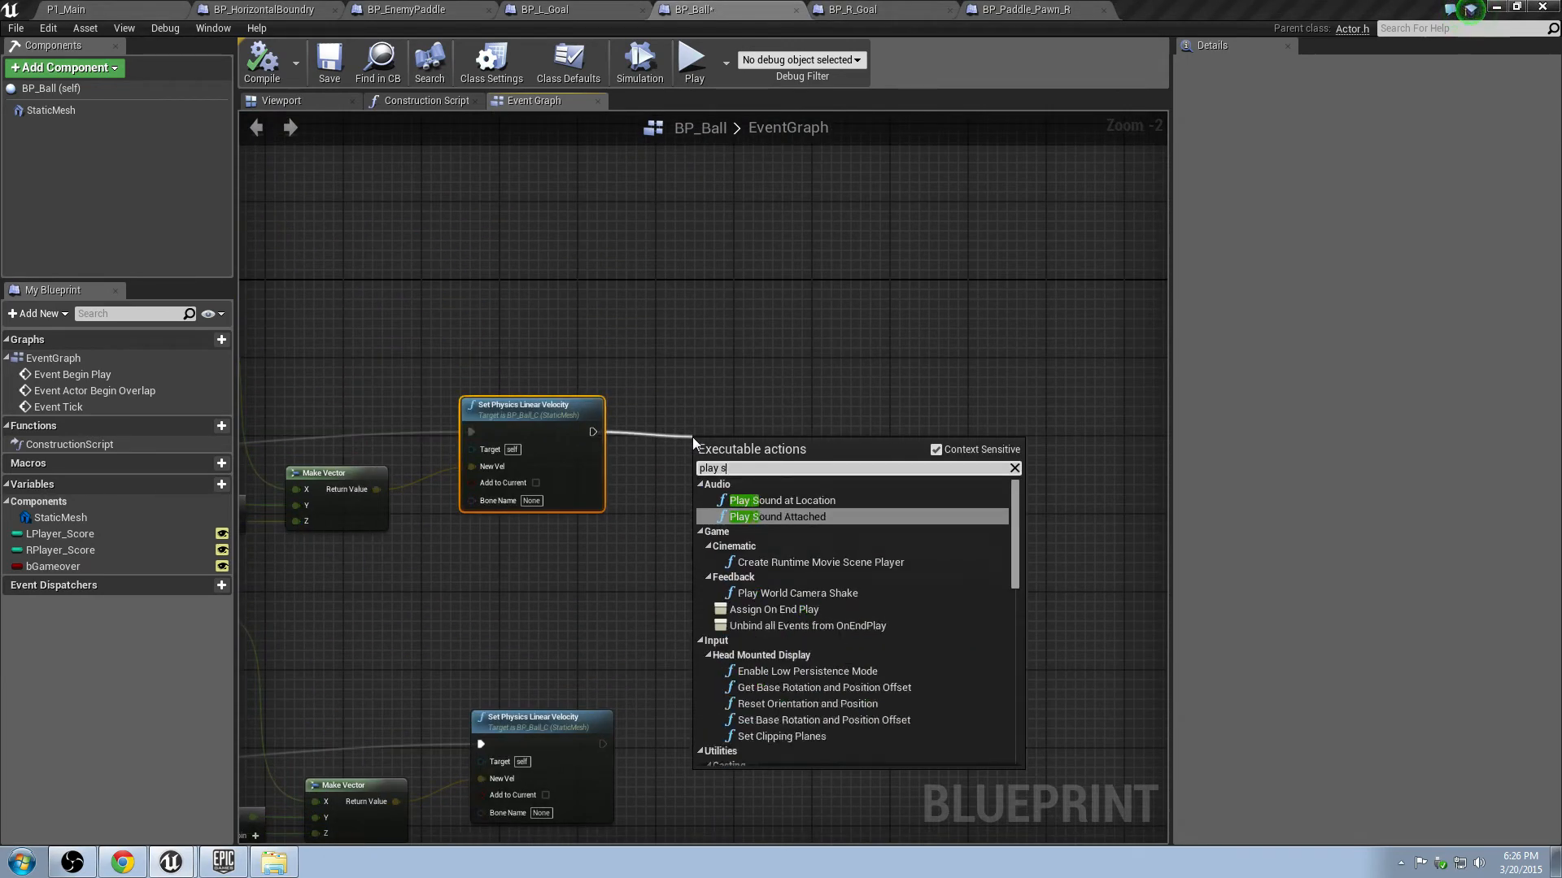
click(783, 499)
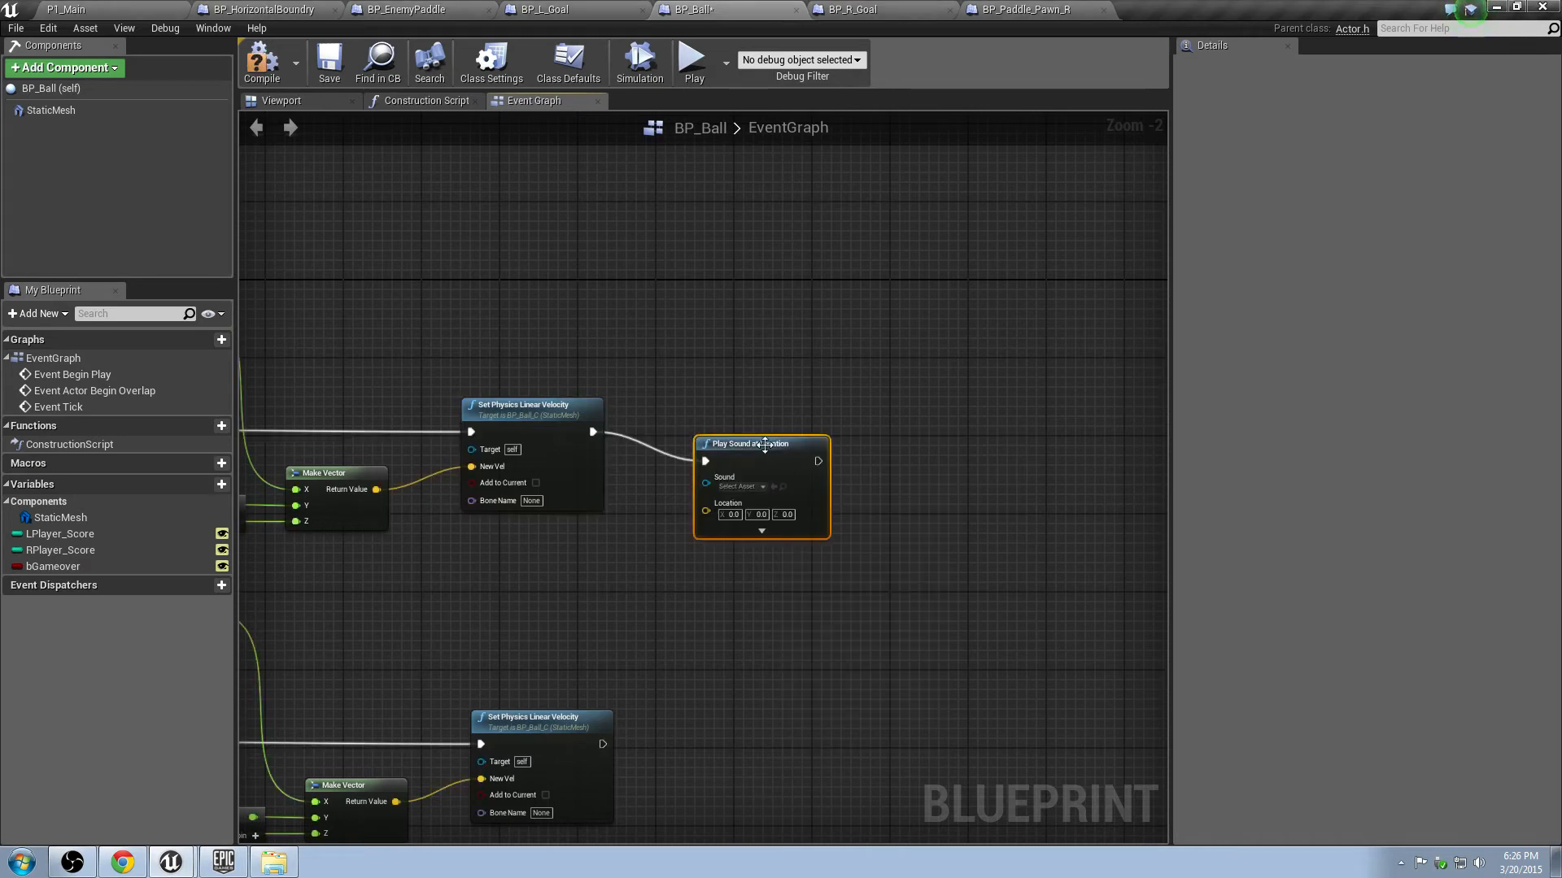
click(737, 459)
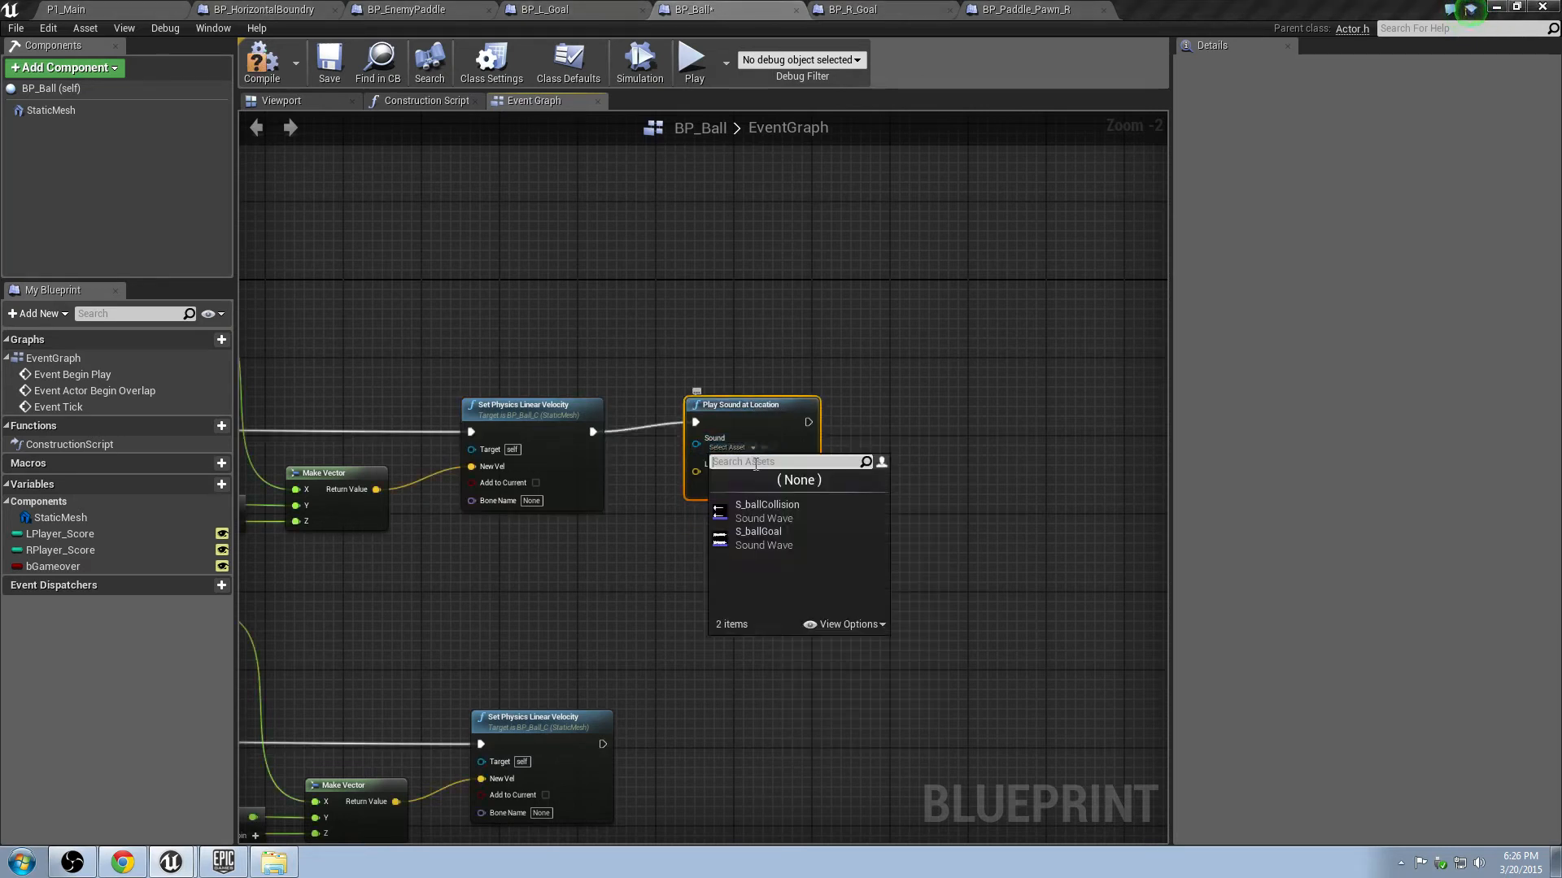
click(766, 505)
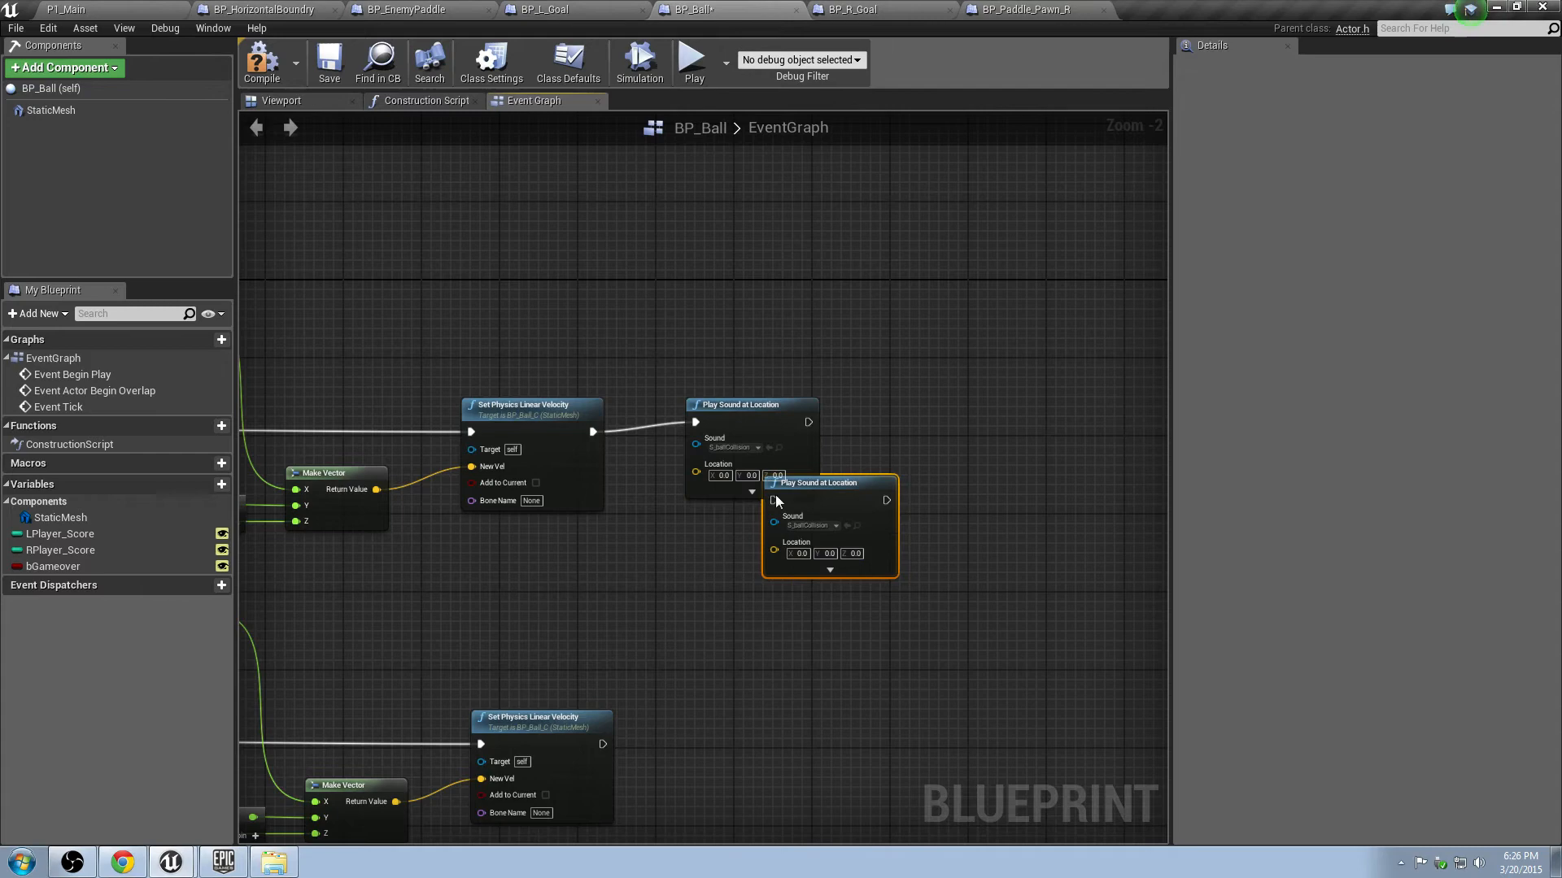
Step: Scroll the BP_Ball graph to the second Set Physics Linear Velocity branch for the pasted sound node
scroll(down, 3)
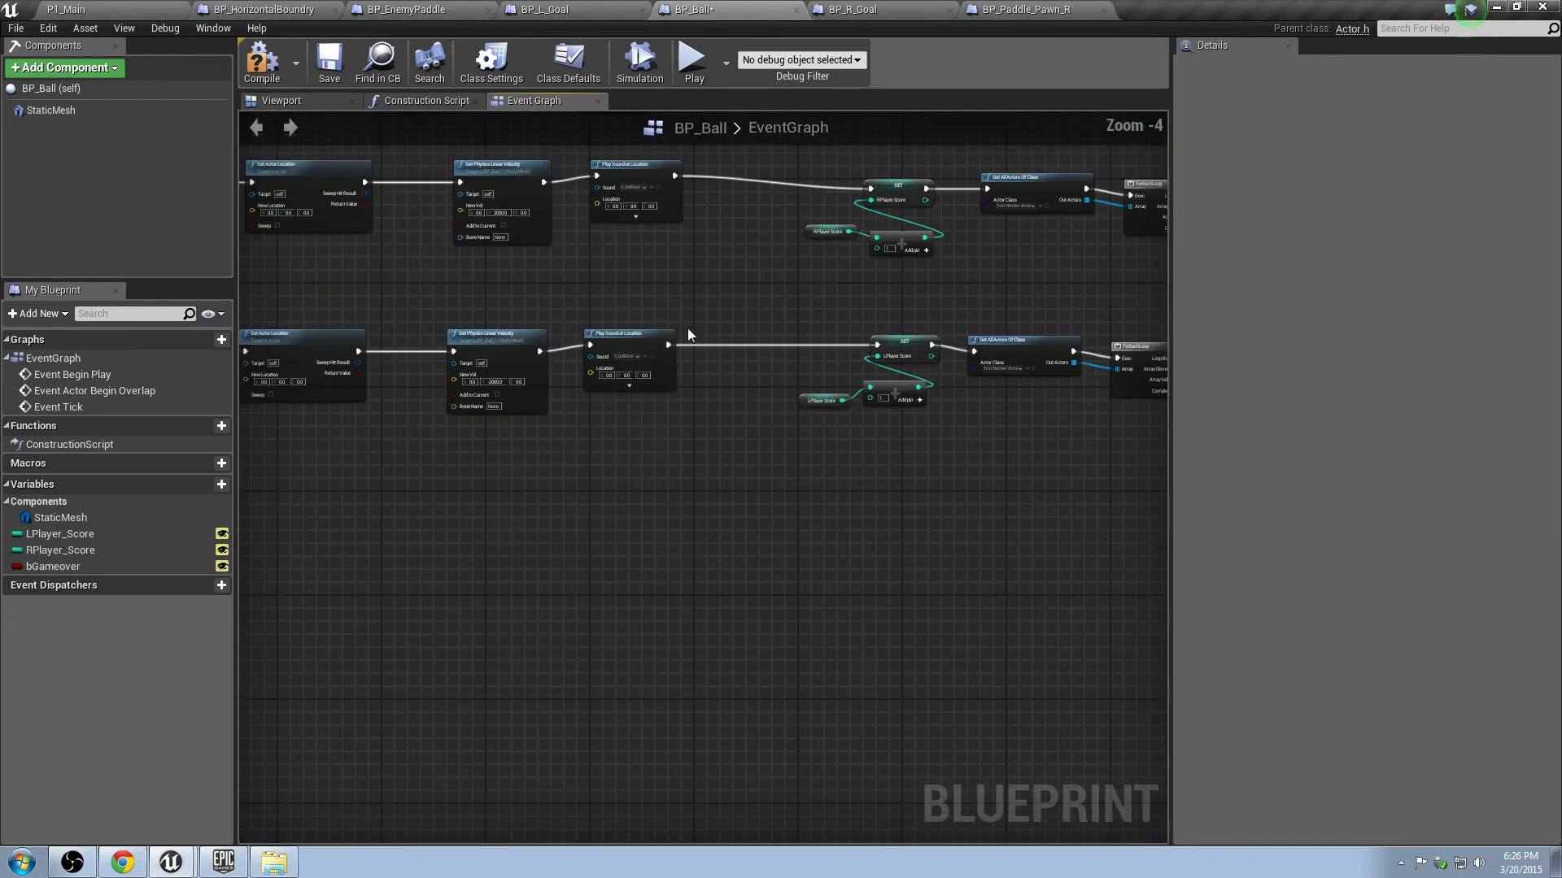
scroll(down, 3)
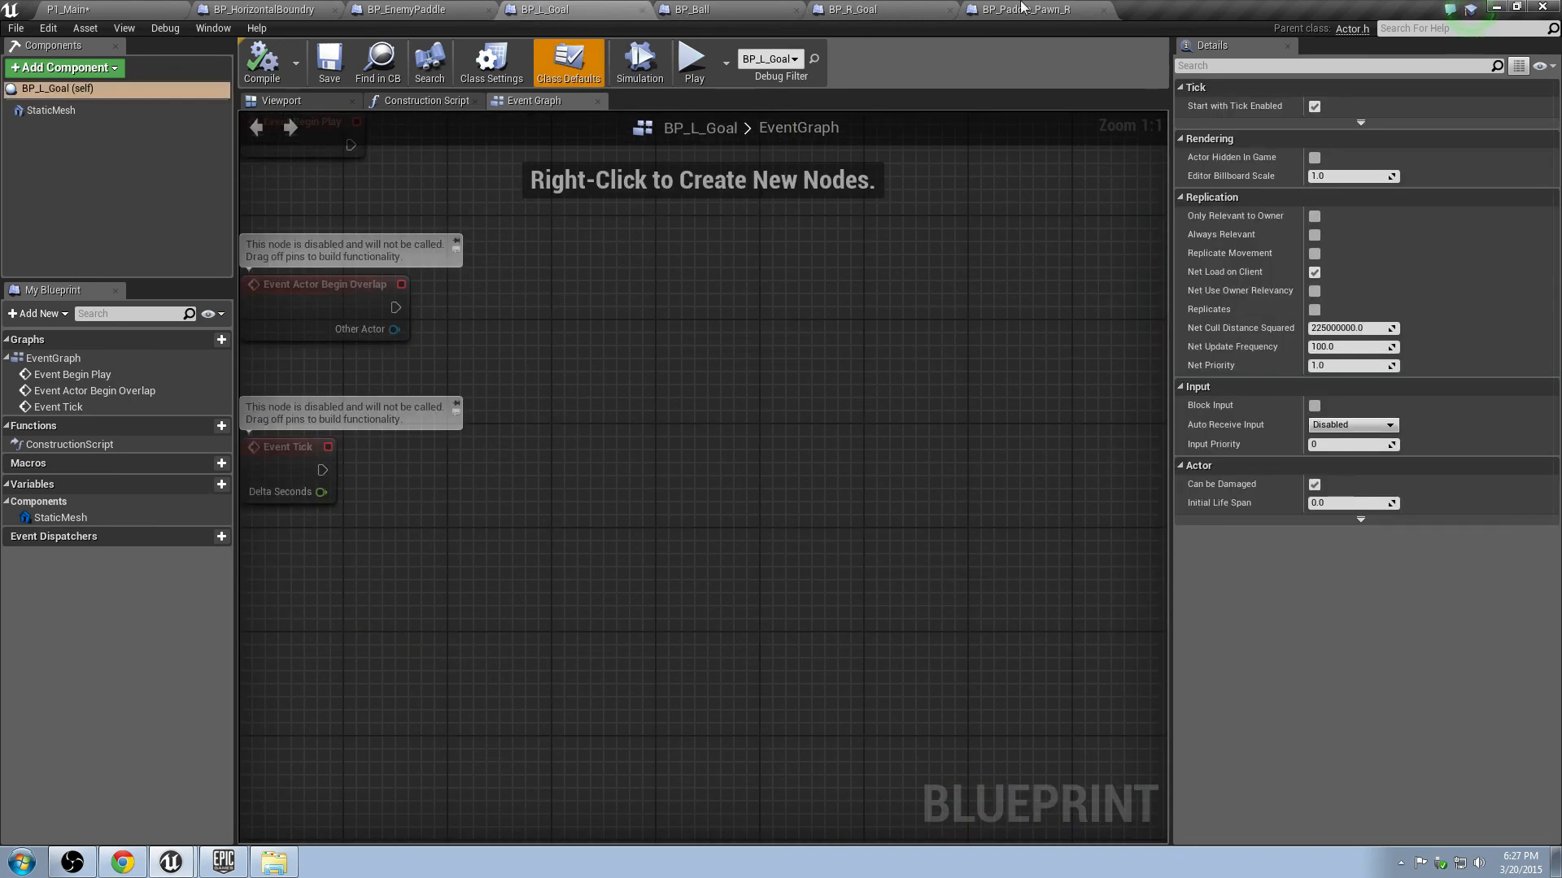
Step: Review the BP_EnemyPaddle and BP_Ball blueprints, then return to the P1_Main level
click(402, 10)
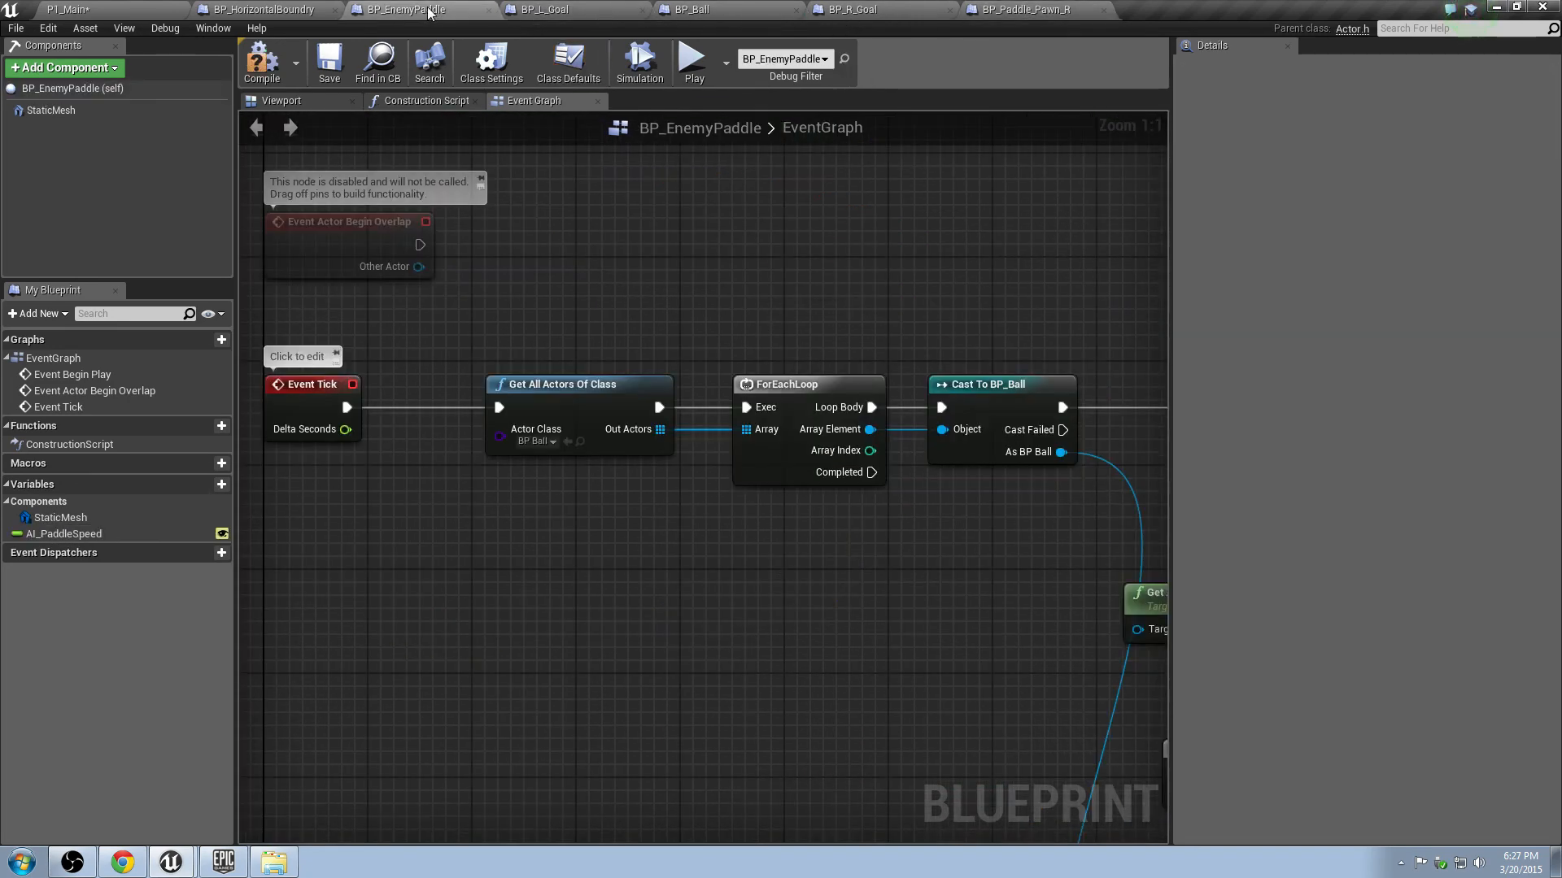
click(687, 10)
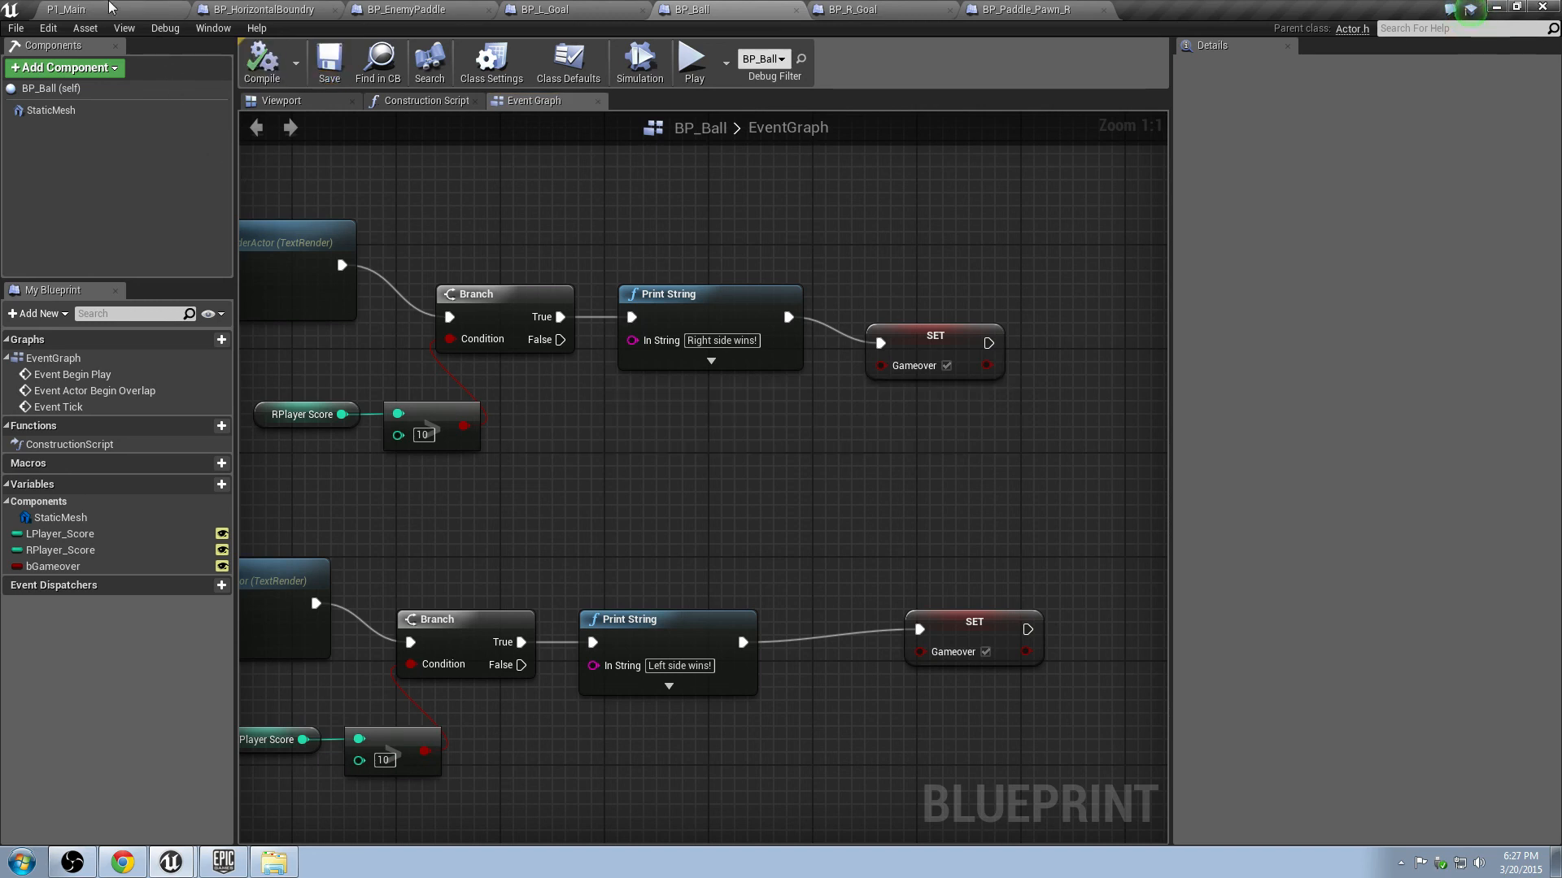
click(63, 10)
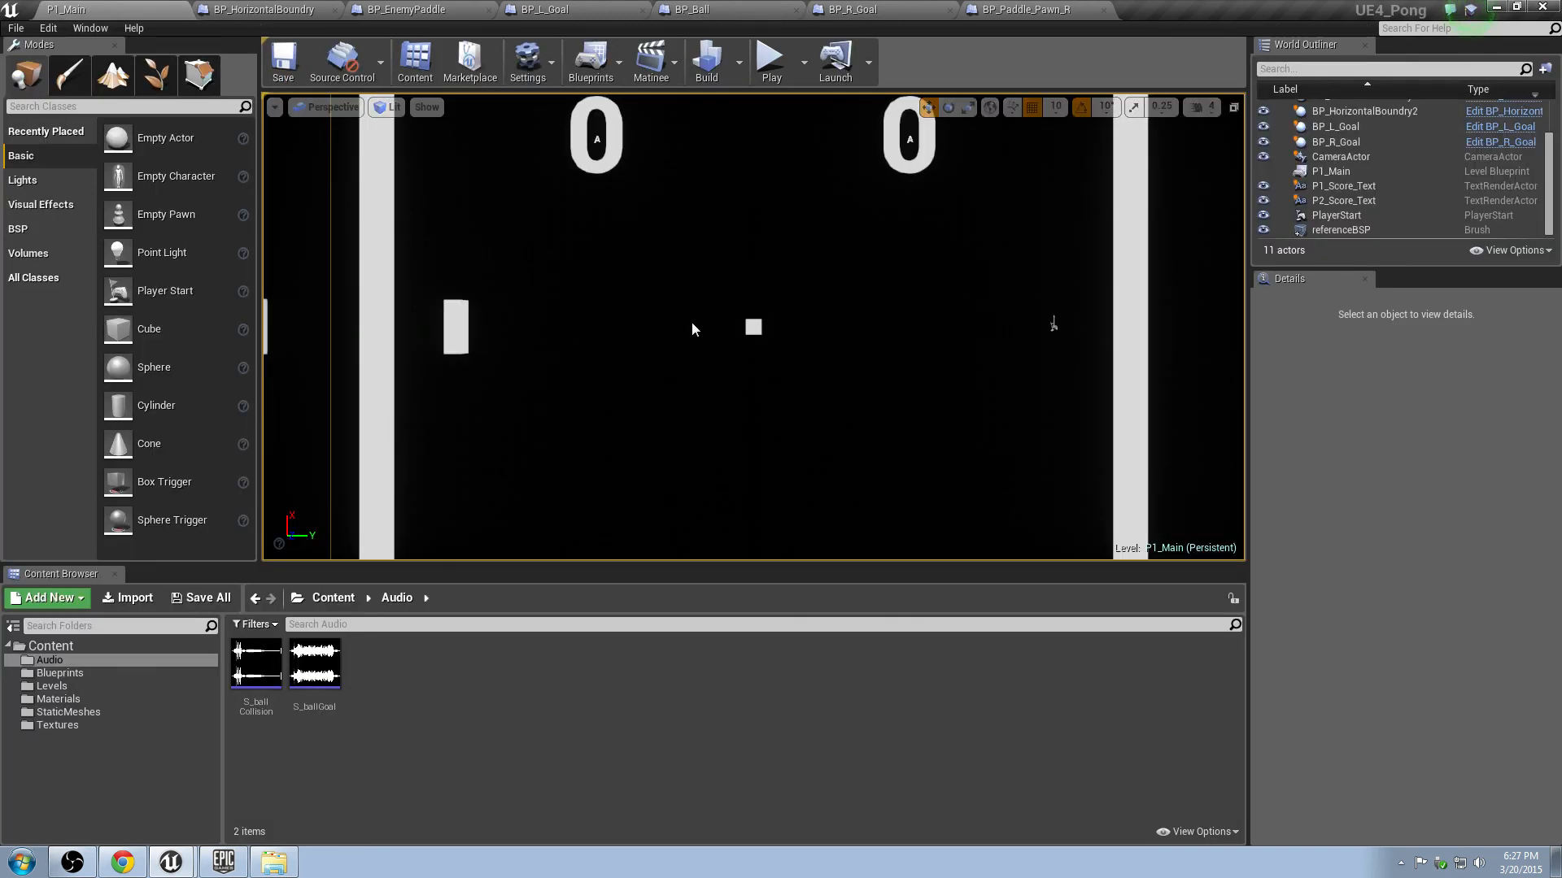